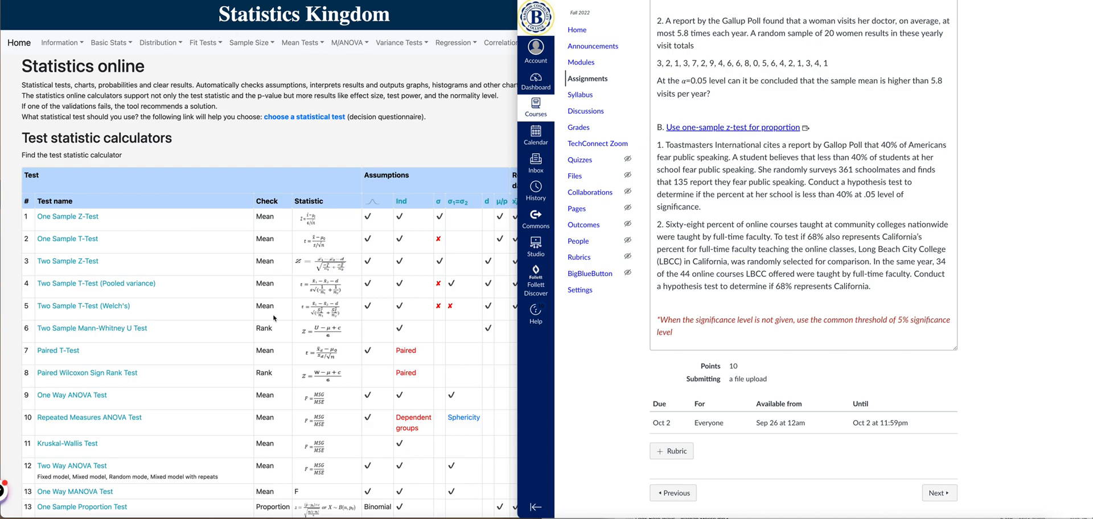
Step: Browse the list of online test calculators to locate the One Sample Proportion Test
scroll(down, 3)
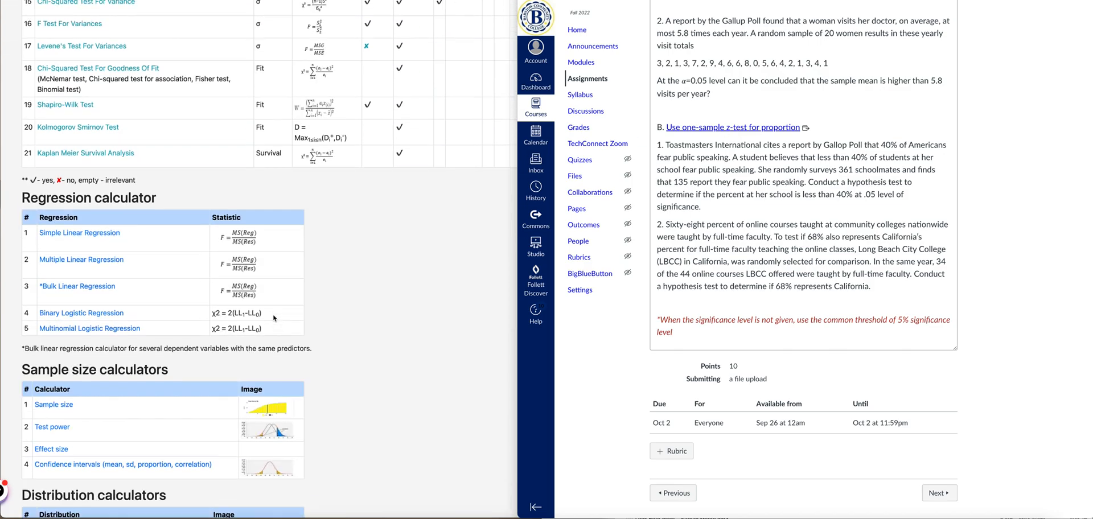
scroll(up, 3)
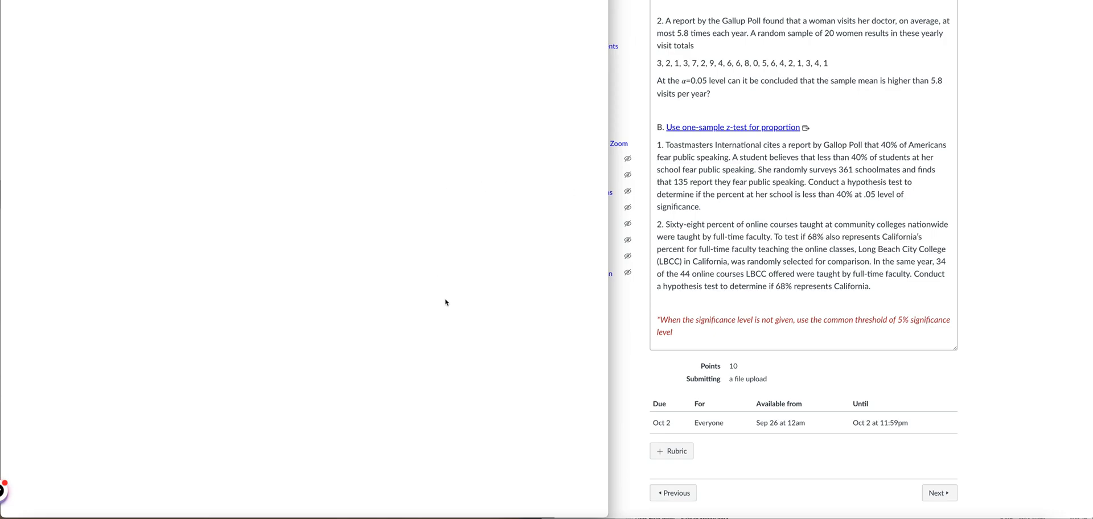
mouse_move(854, 183)
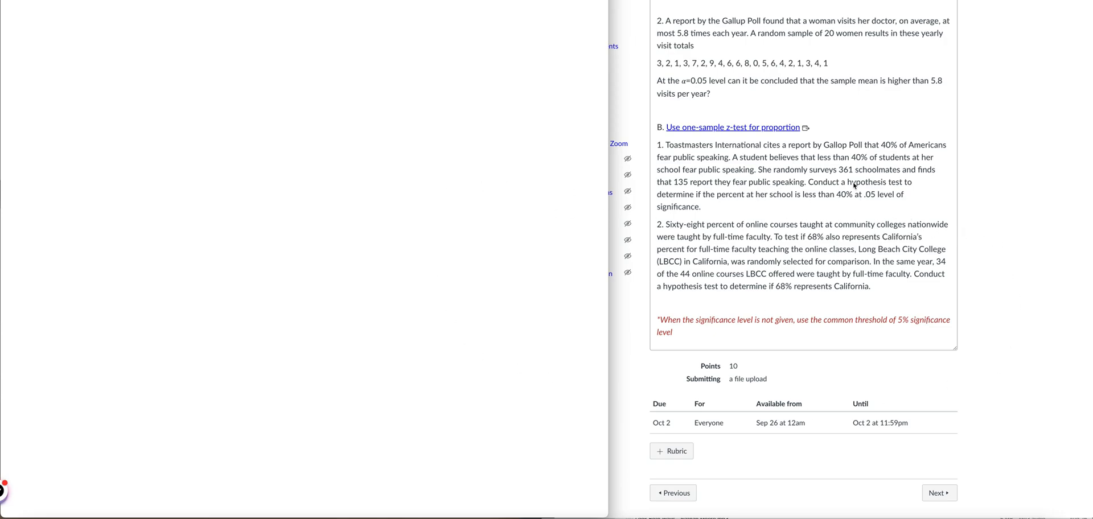
Step: Highlight the 40% claim in the Toastmasters problem, then bring up the Tails choices
click(732, 126)
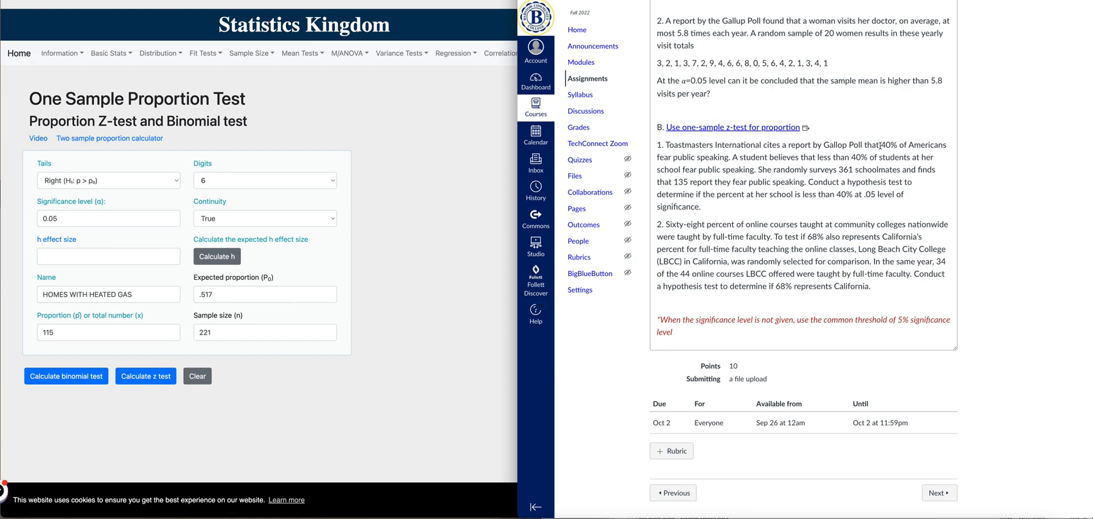
mouse_move(704, 159)
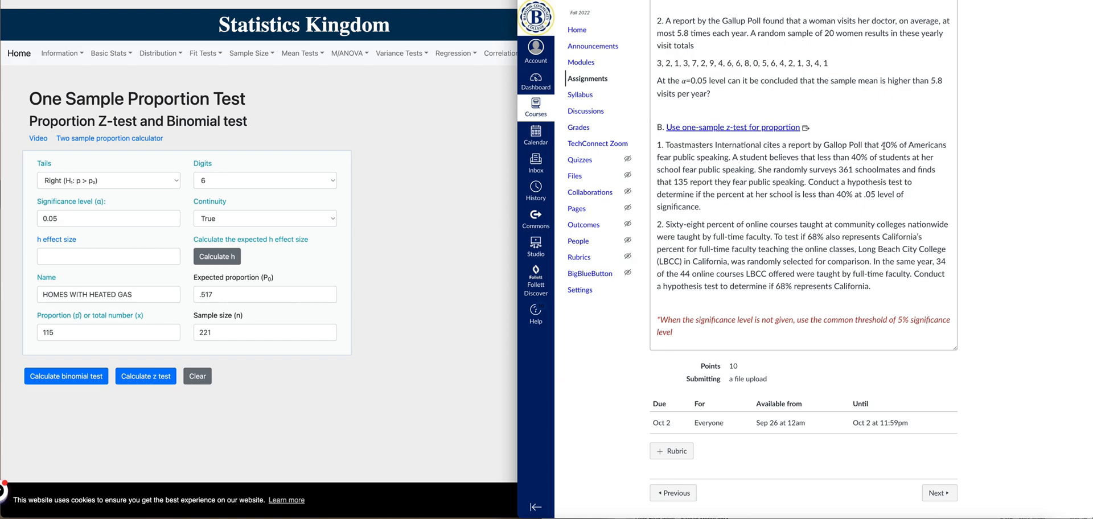
double_click(889, 144)
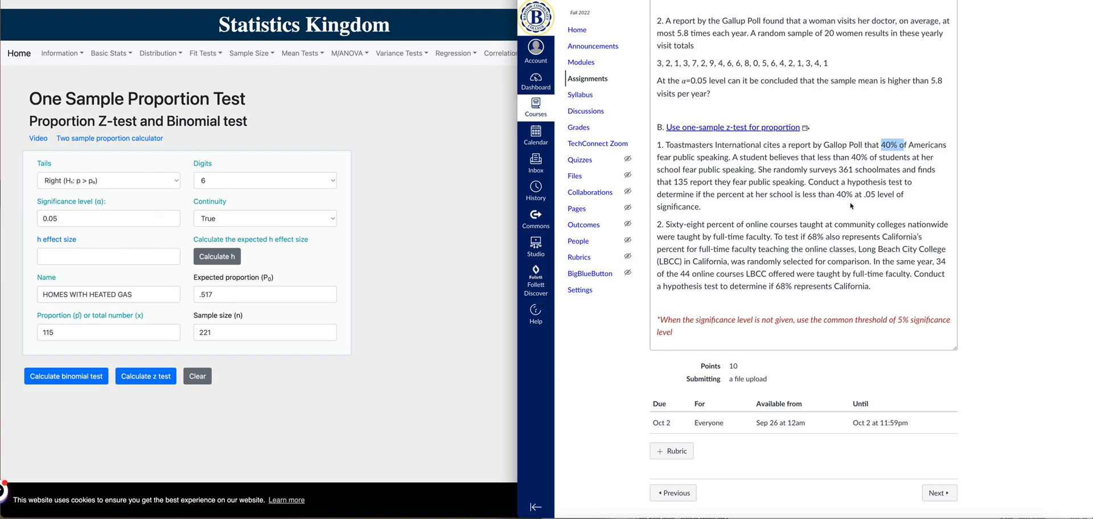
mouse_move(720, 197)
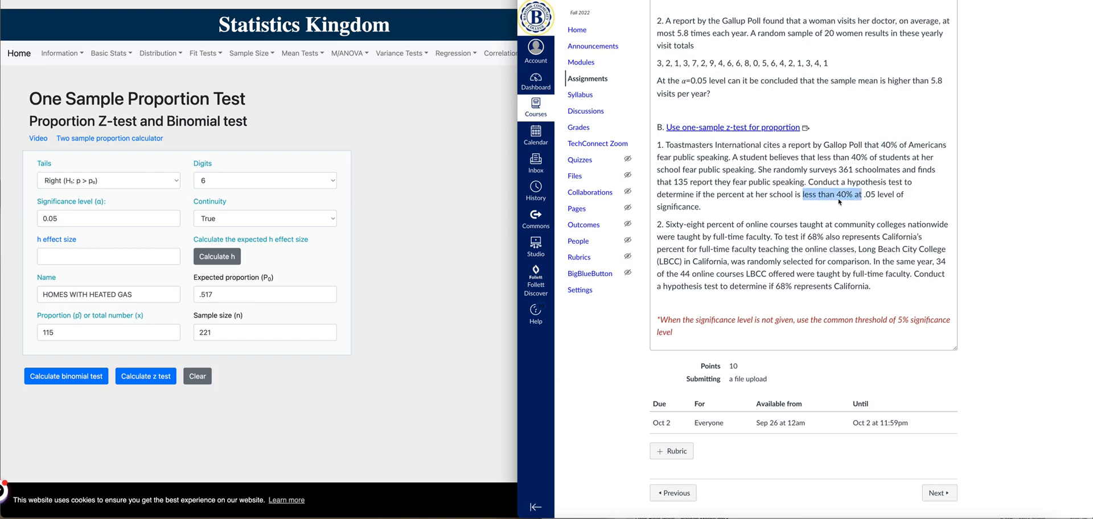
click(108, 179)
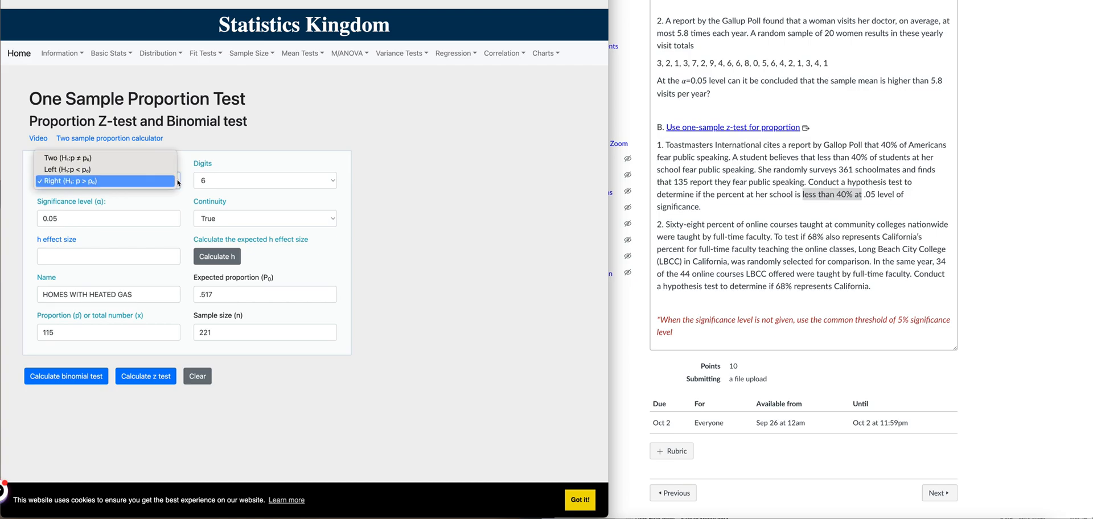
Step: Choose a left-tailed test at significance 0.05 with expected proportion 0.40
click(67, 170)
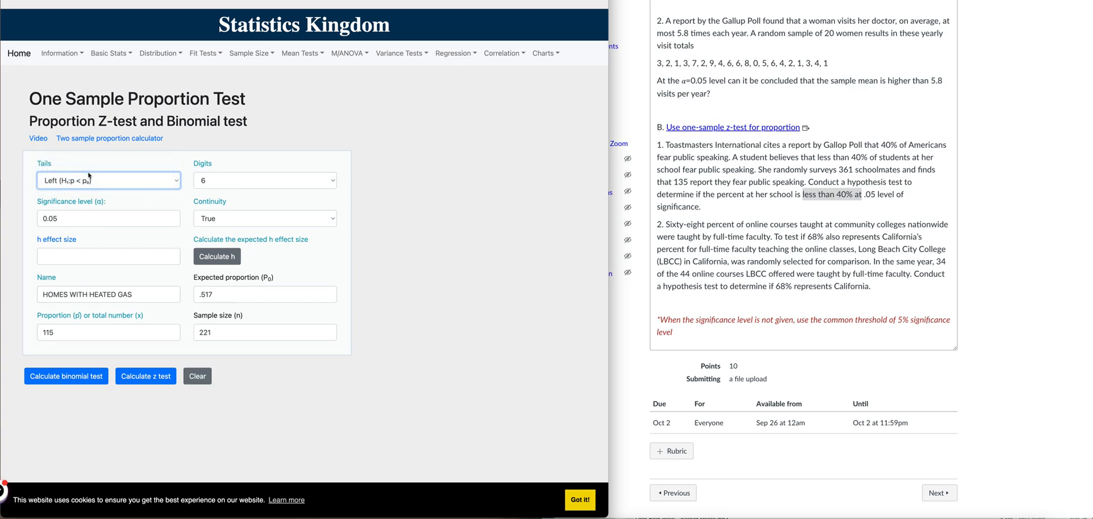
mouse_move(181, 208)
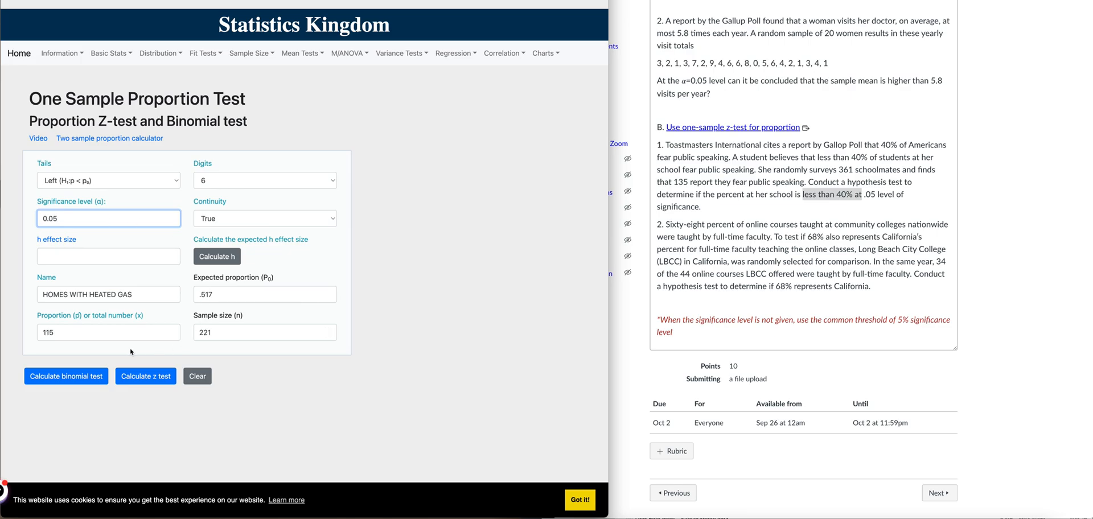
triple_click(108, 294)
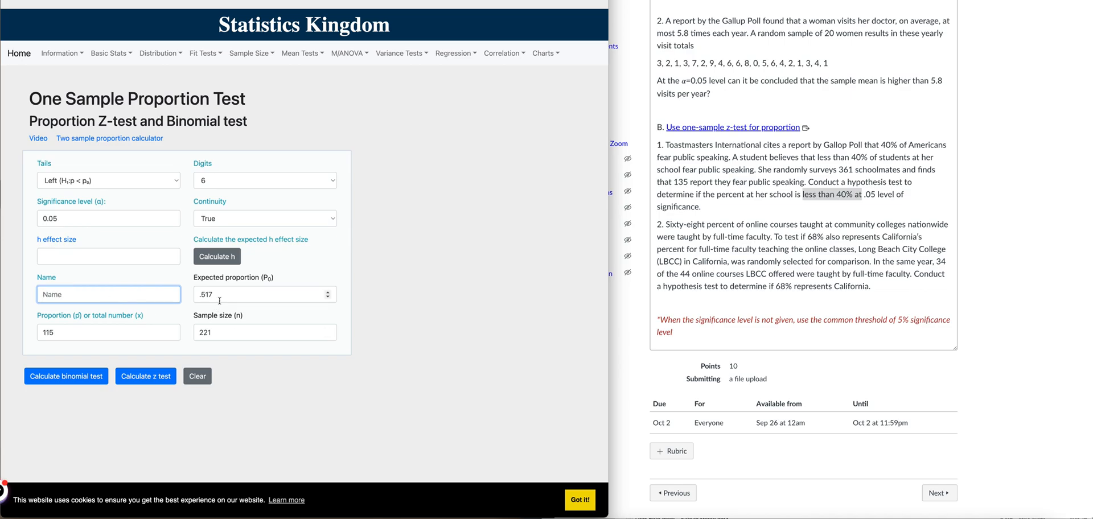
click(264, 294)
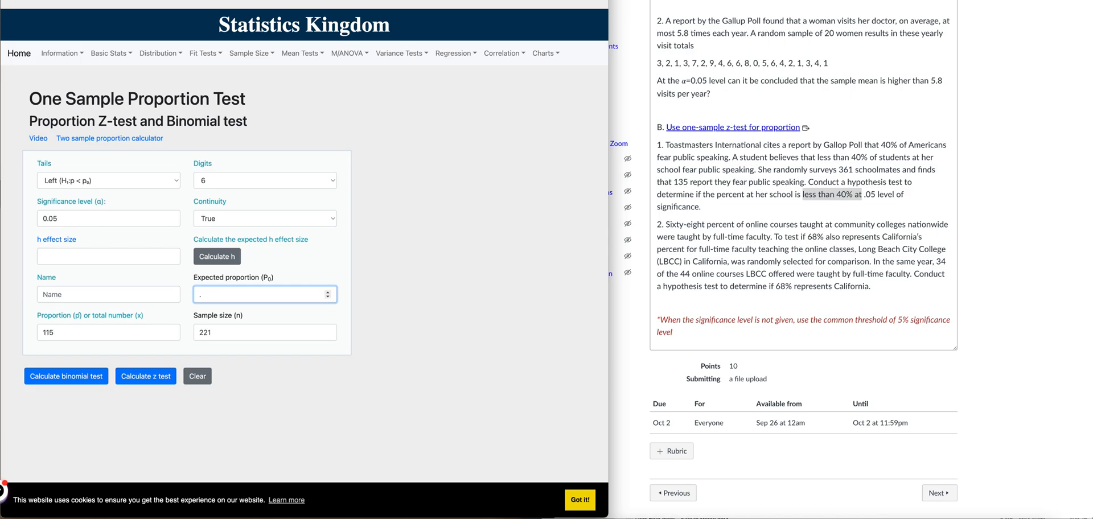
text(0)
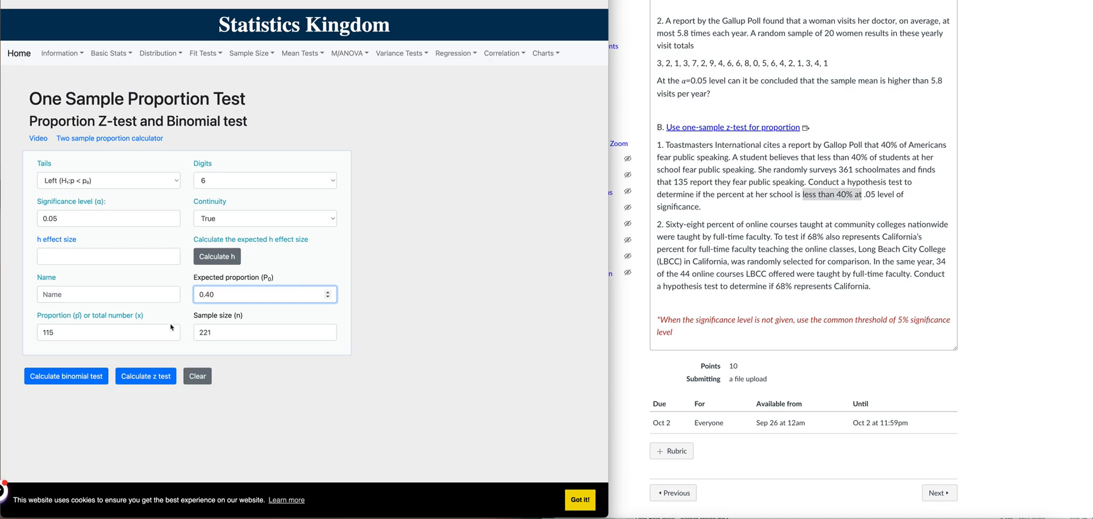
click(109, 332)
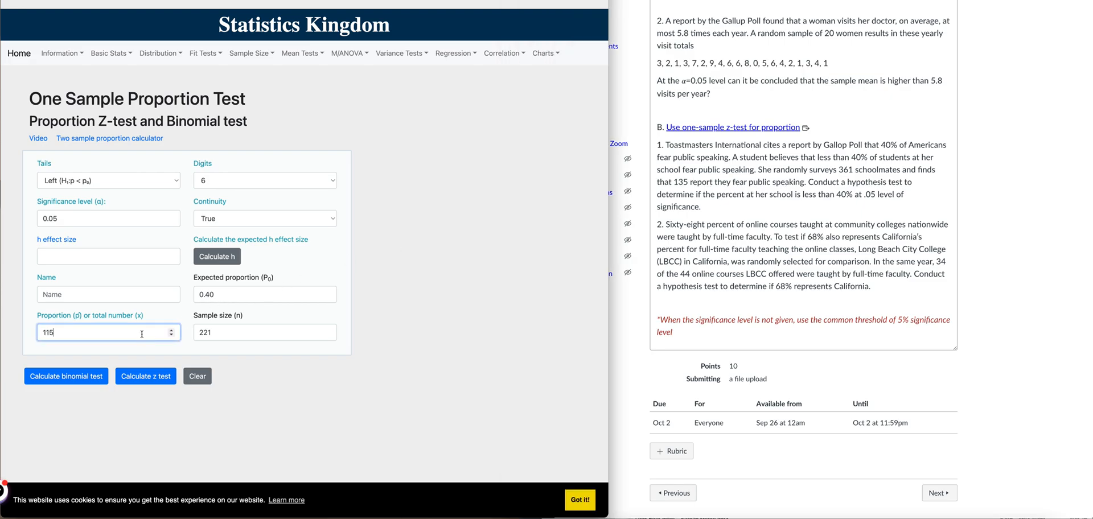
Step: Enter 135 fearful students as the count and 361 as the sample size
text(135)
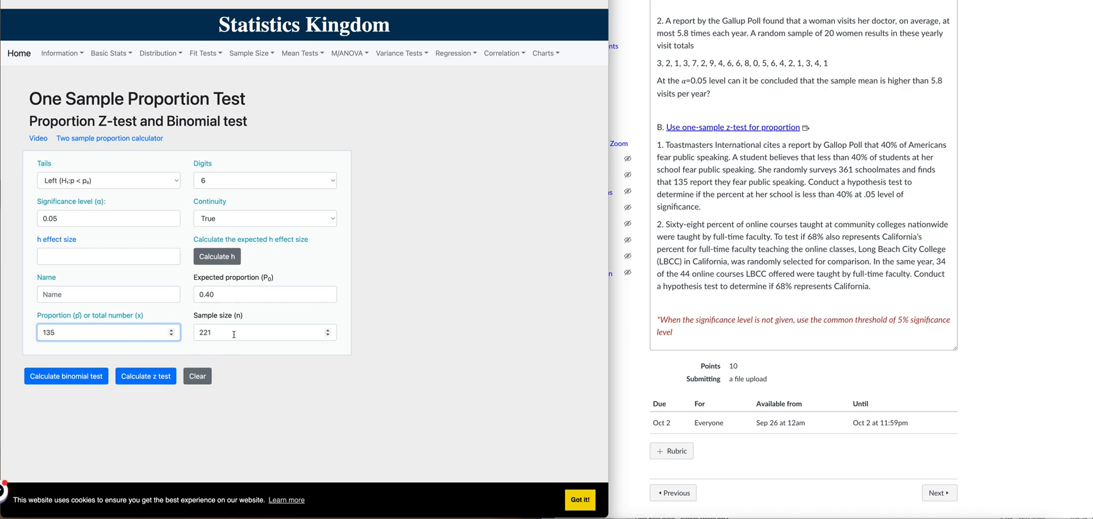
click(265, 333)
text(361)
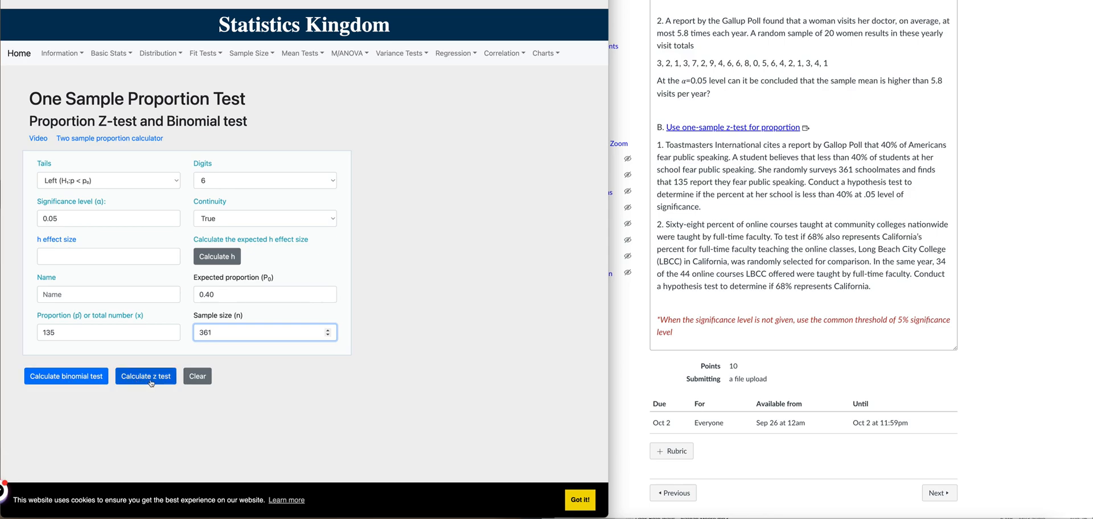
Step: Calculate the z-test, giving p-value 0.169496 and Z = -0.95616 with the normal chart
click(145, 376)
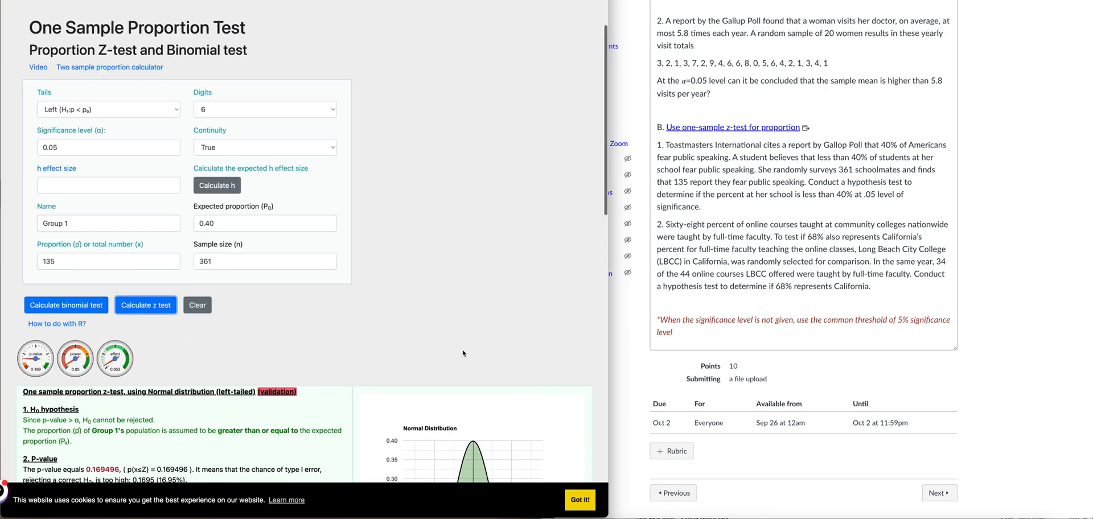
scroll(down, 3)
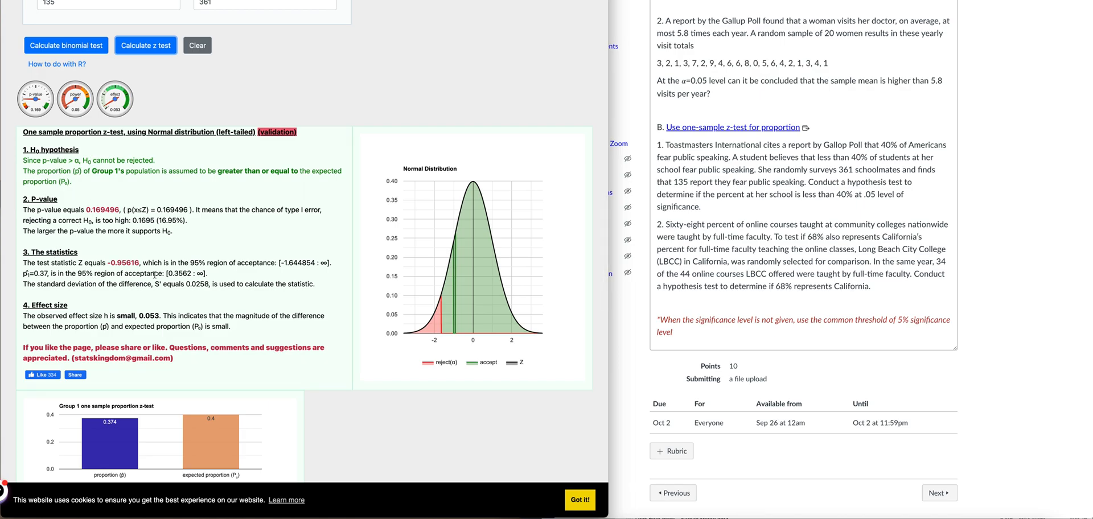
mouse_move(614, 327)
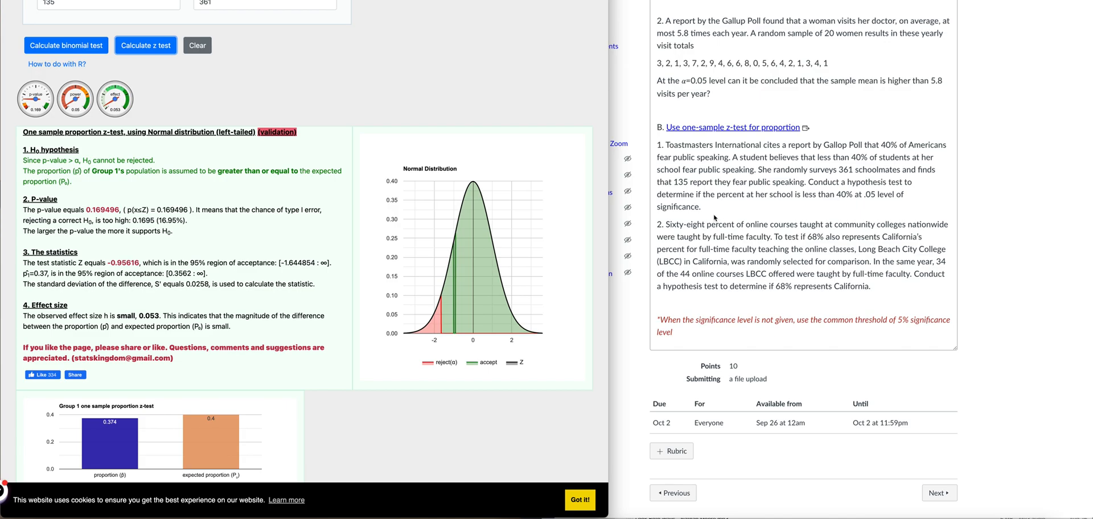
mouse_move(7, 254)
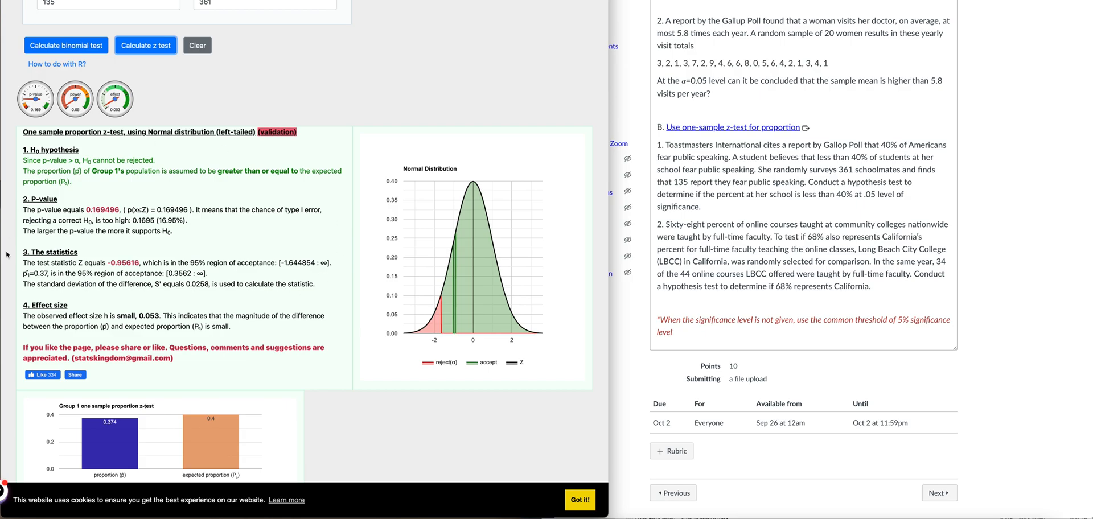
mouse_move(217, 242)
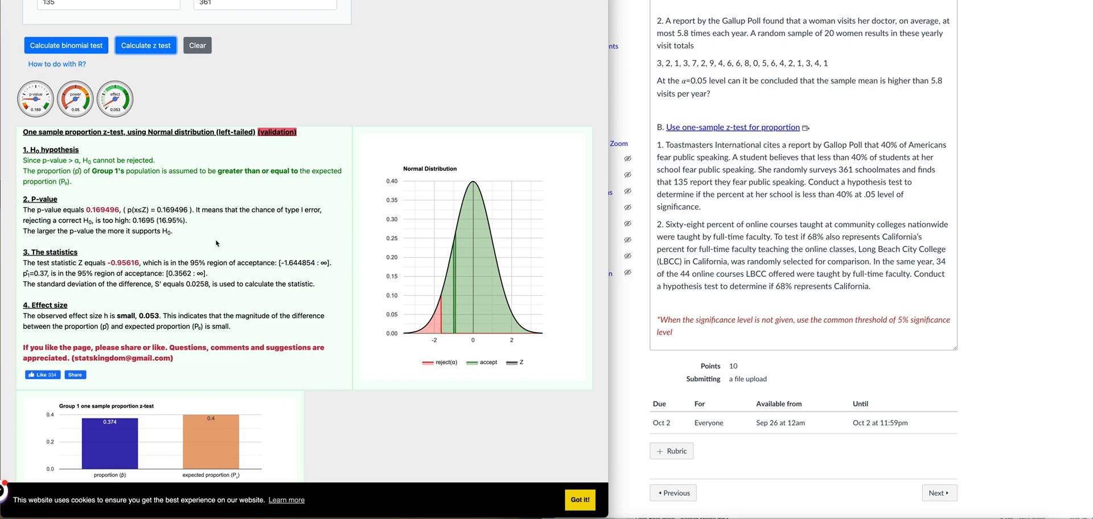